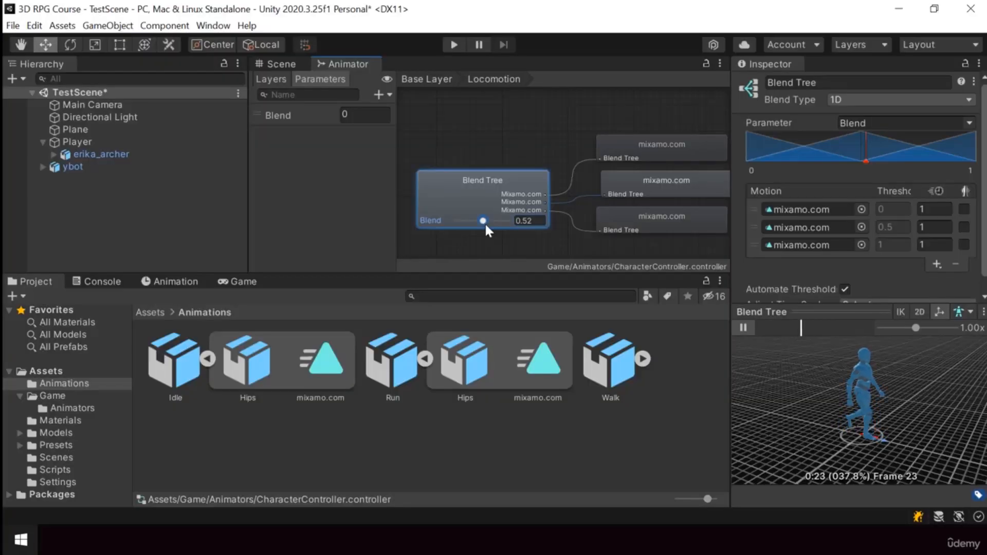
Drag the locomotion Blend slider to preview the mixed movement animations
left_click_drag(482, 221, 502, 220)
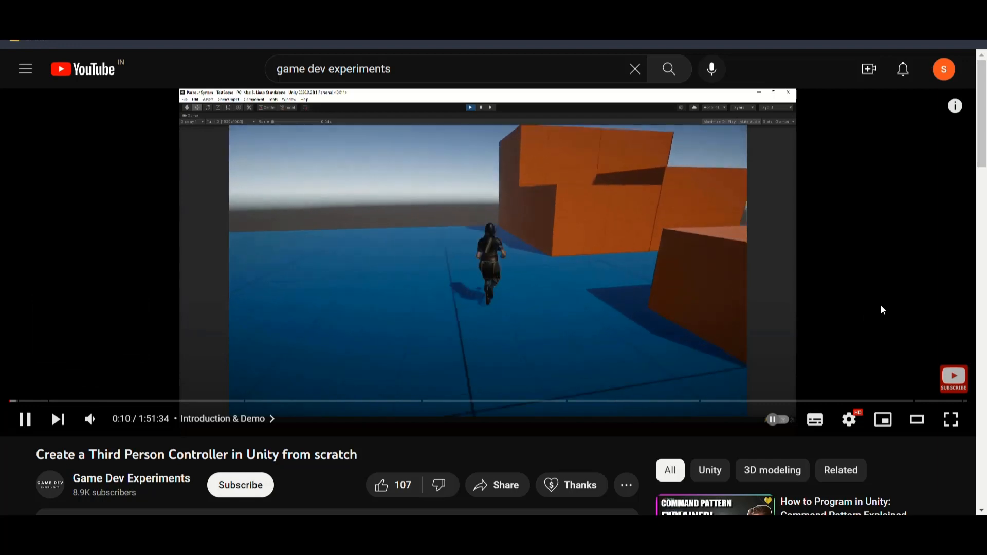
Scroll down to the Third Person Controller video's description and chapter timestamps
scroll("down", 3)
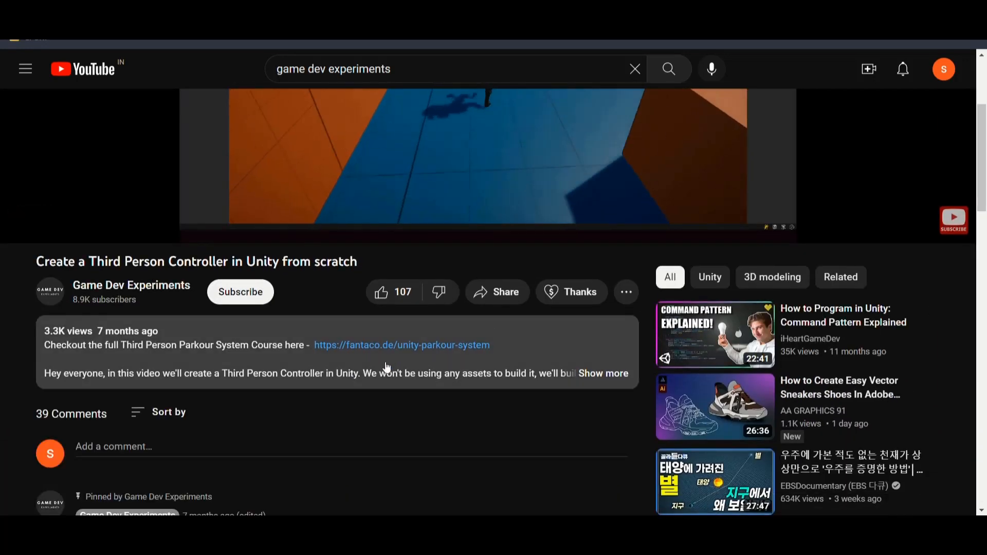
scroll("down", 3)
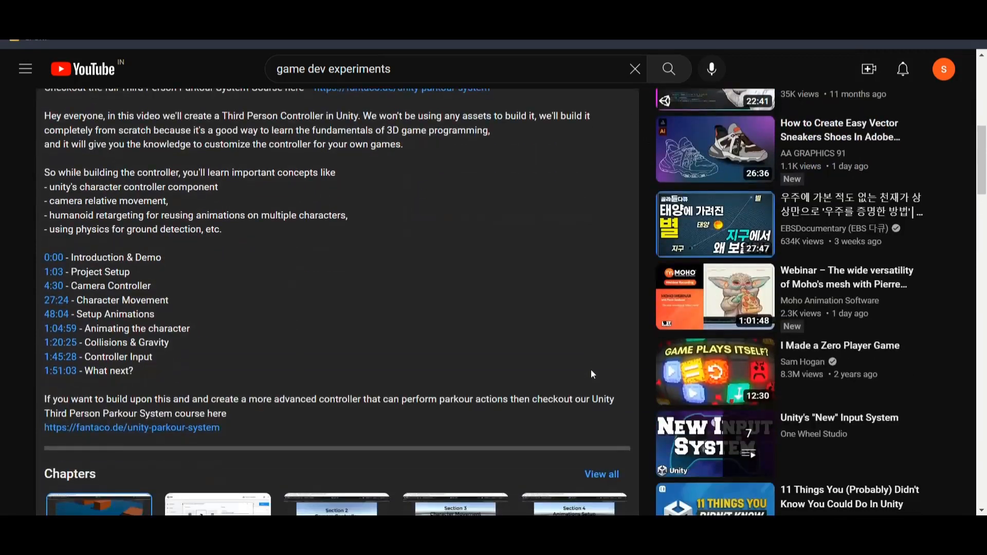
mouse_move(354, 348)
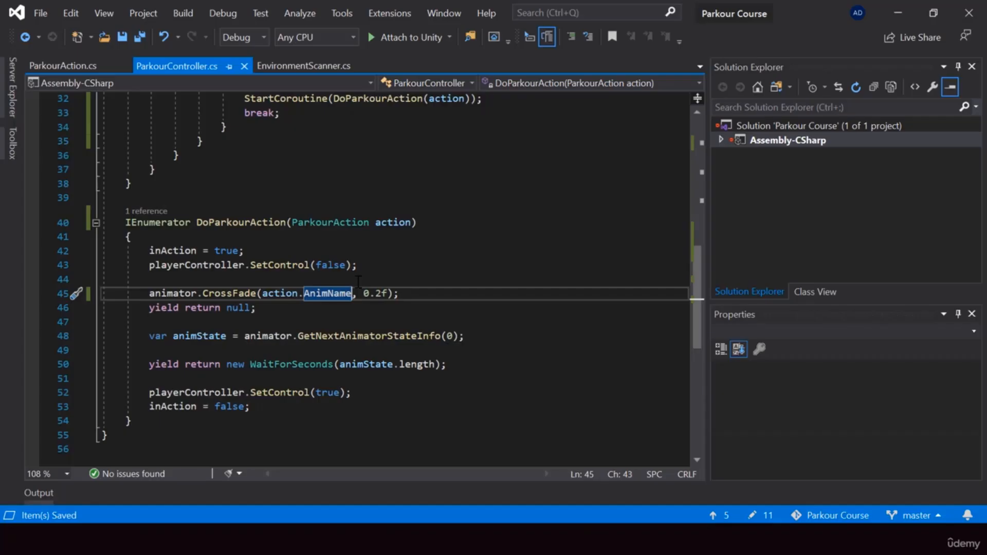
mouse_move(504, 320)
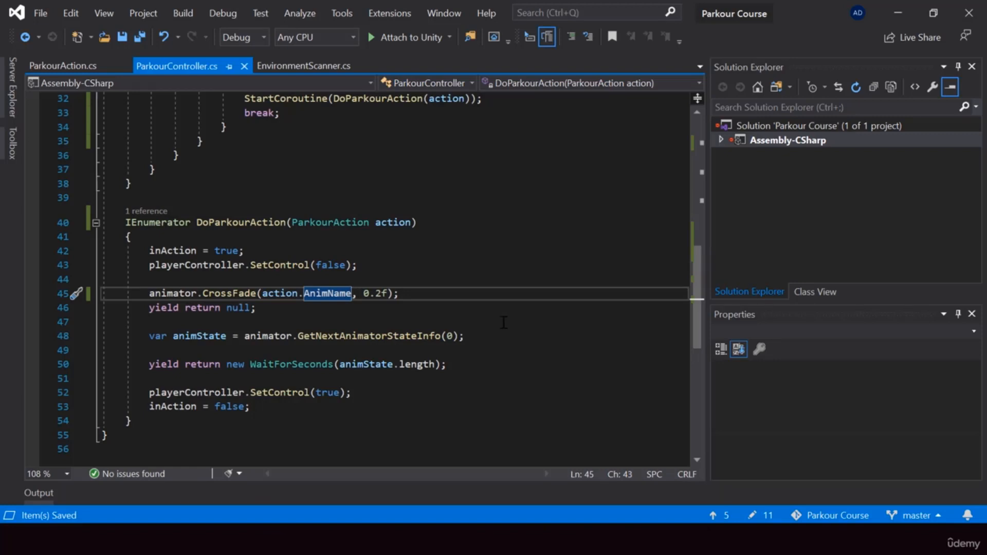
mouse_move(328, 293)
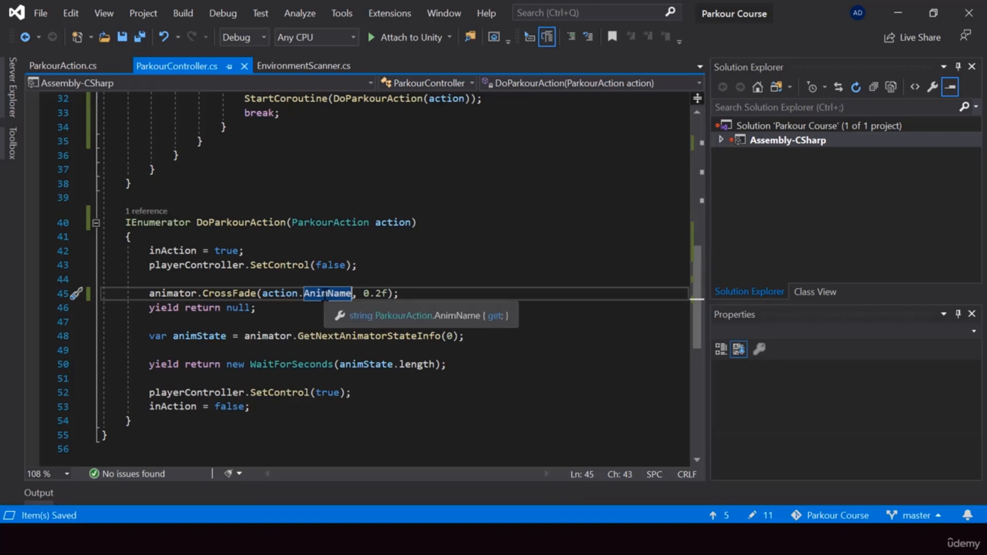
Go to AnimName's definition in ParkourAction.cs and highlight minHeight and maxHeight
left_click(64, 66)
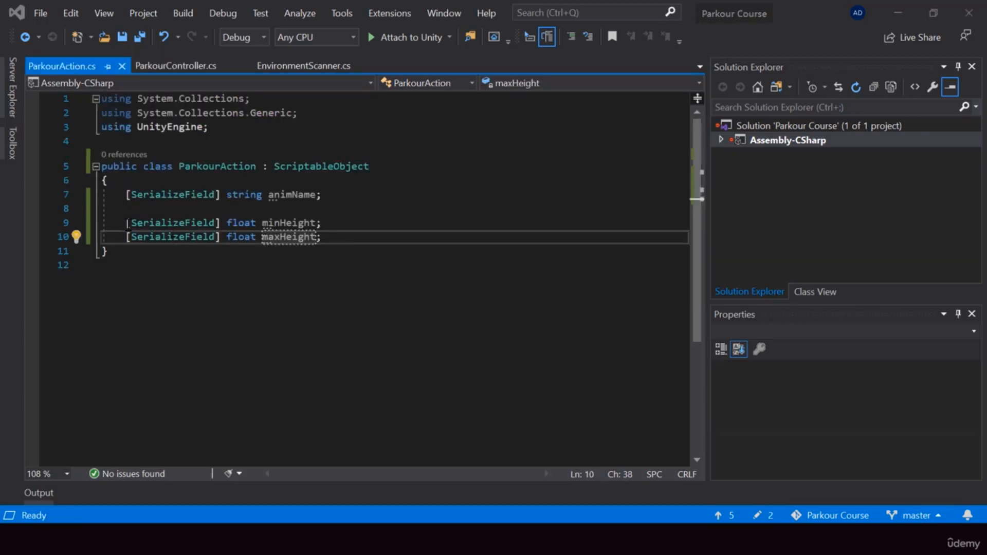
left_click_drag(126, 223, 322, 238)
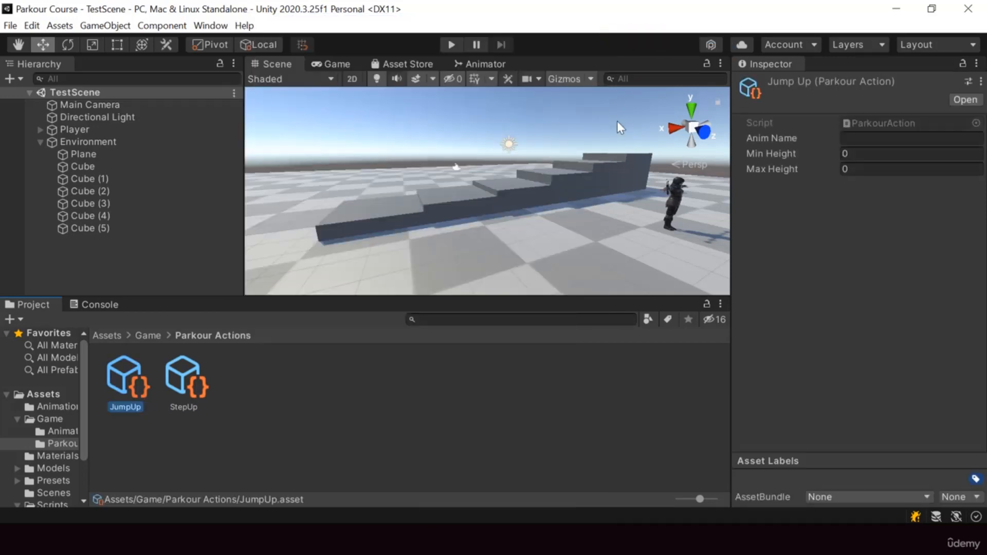
Select a stair step cube and inspect the Player's four Parkour Actions in Play mode
left_click(88, 203)
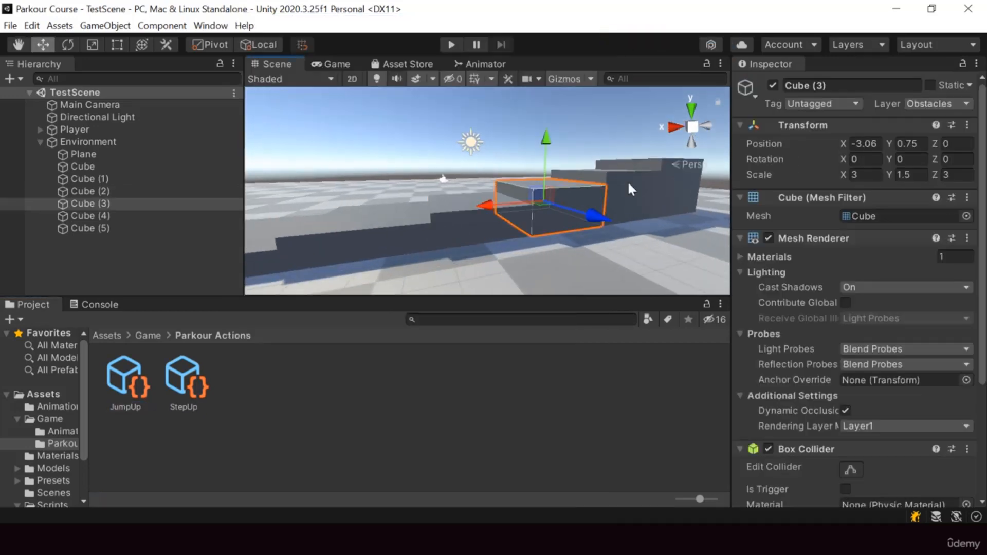
left_click(125, 380)
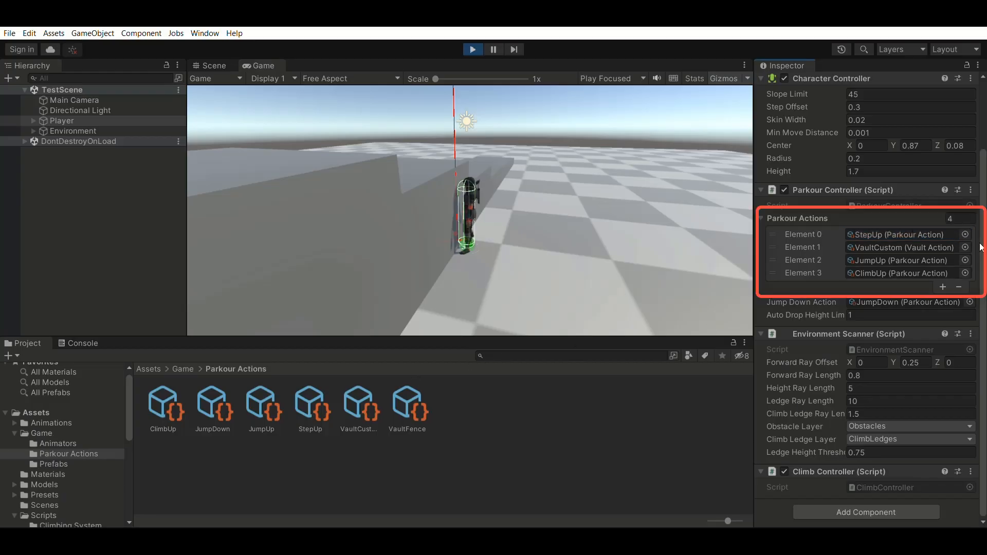
left_click(905, 235)
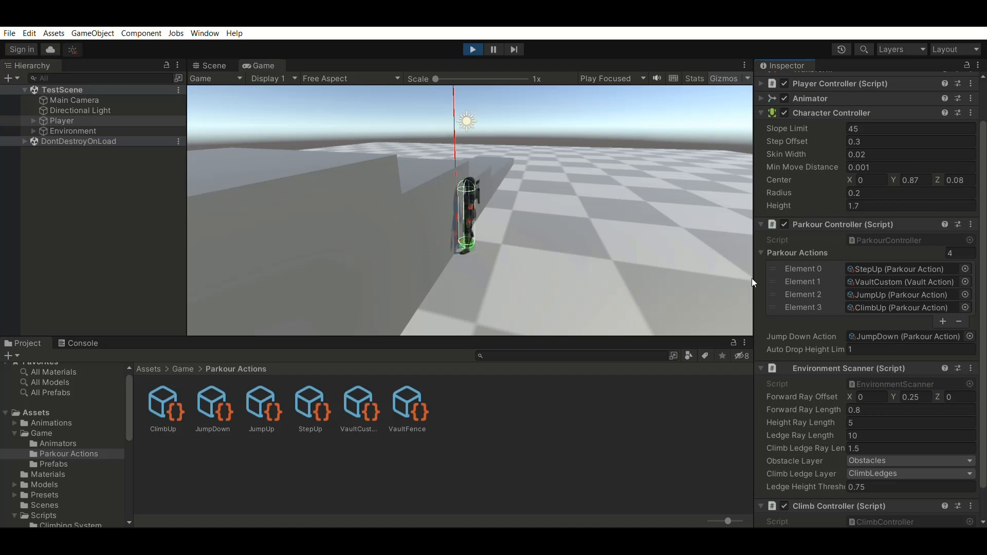
mouse_move(346, 166)
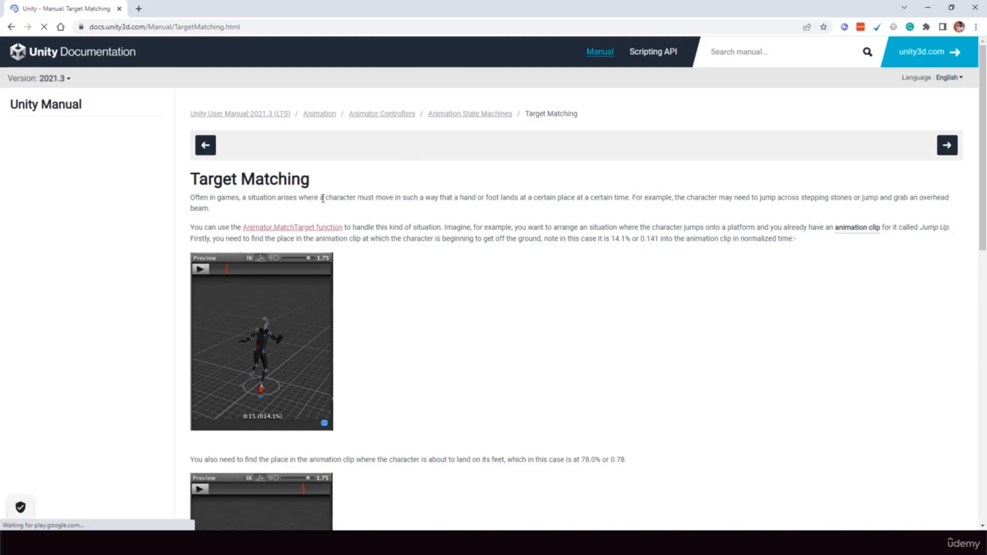
Highlight the character-movement sentence and open the Target Matching manual page
left_click_drag(318, 197, 452, 197)
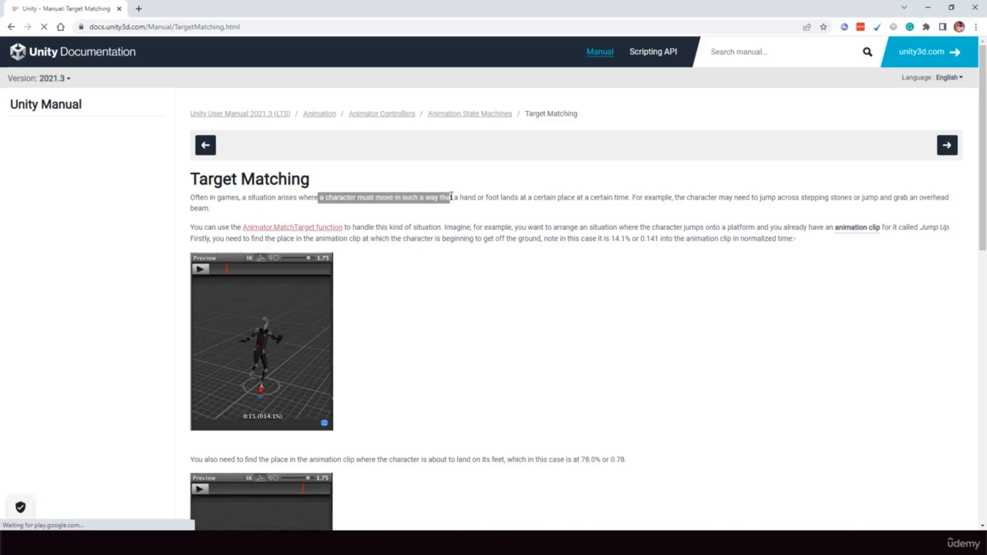
left_click(474, 198)
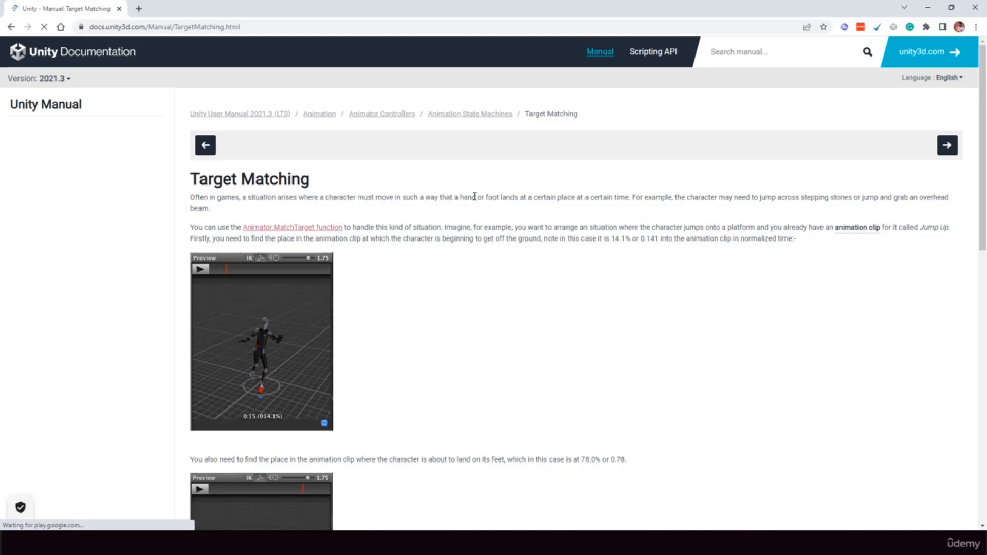
left_click_drag(527, 197, 584, 197)
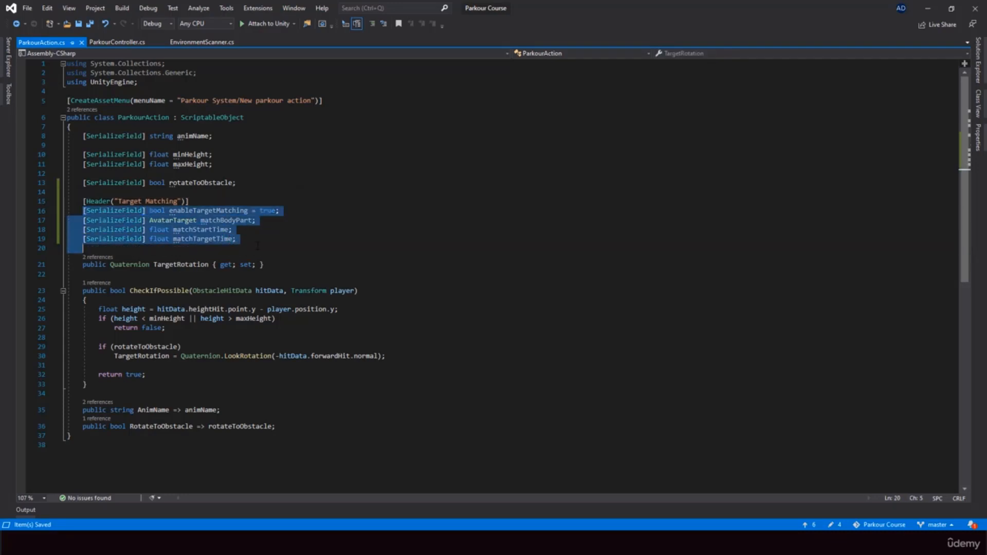
Switch to ParkourController.cs to view its MatchTarget method
left_click(124, 42)
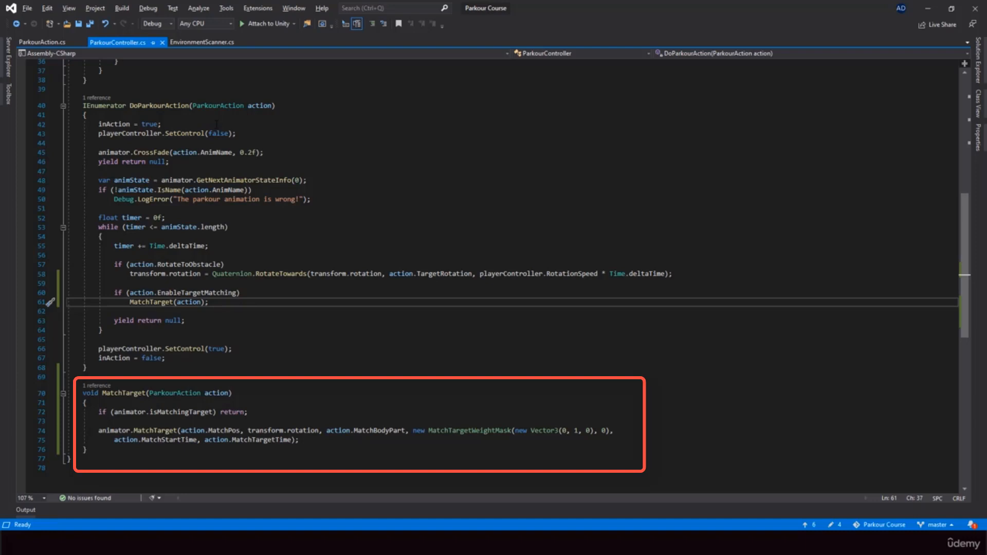
mouse_move(102, 105)
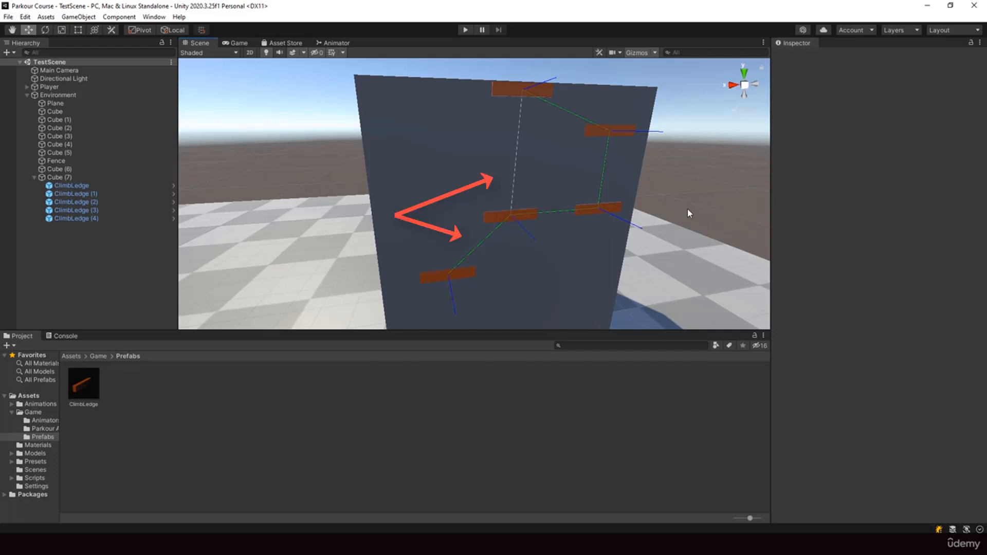
mouse_move(550, 280)
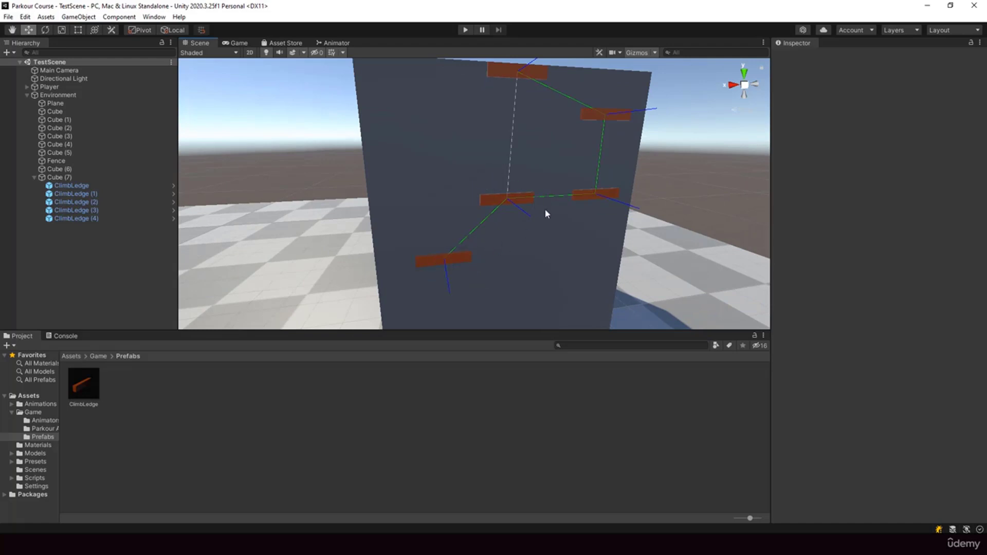
mouse_move(687, 152)
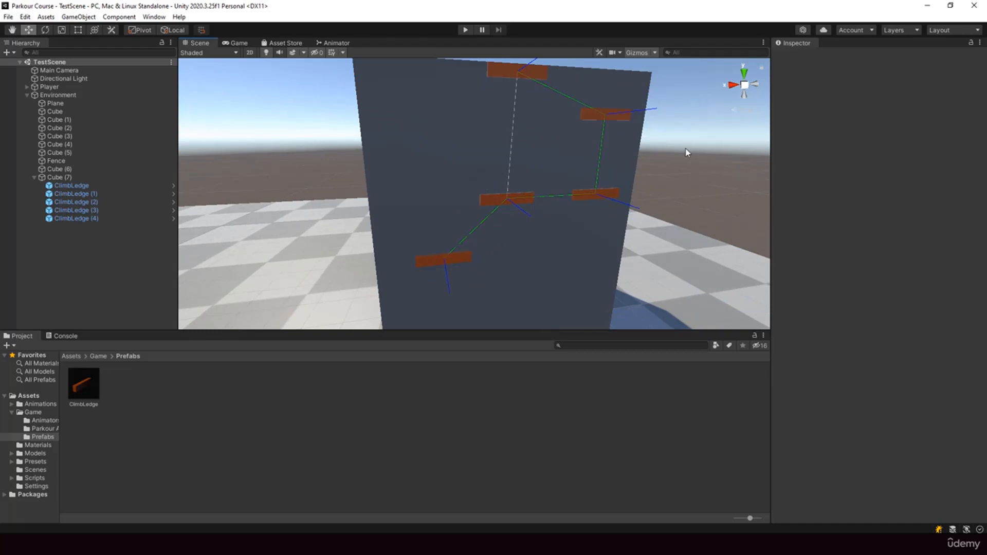
mouse_move(691, 210)
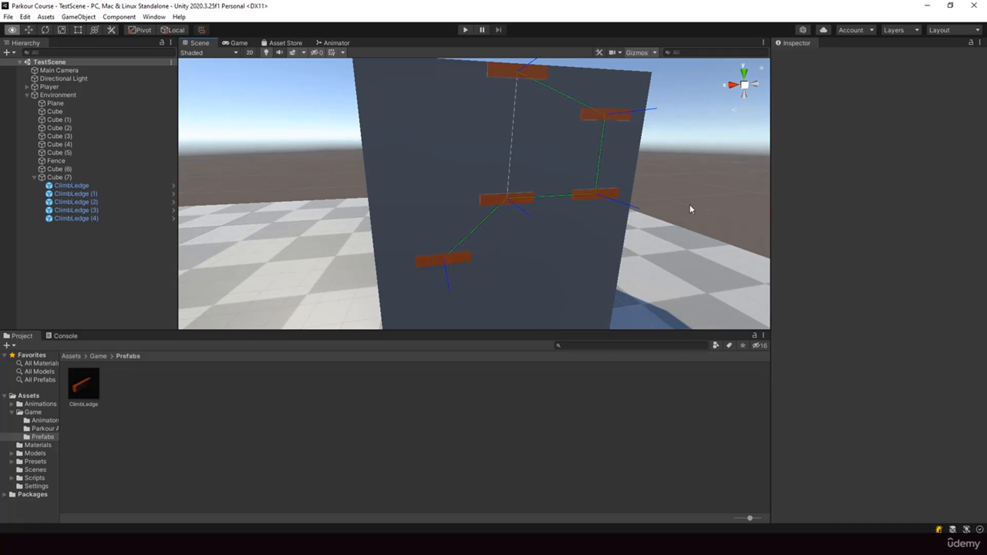
left_click(467, 29)
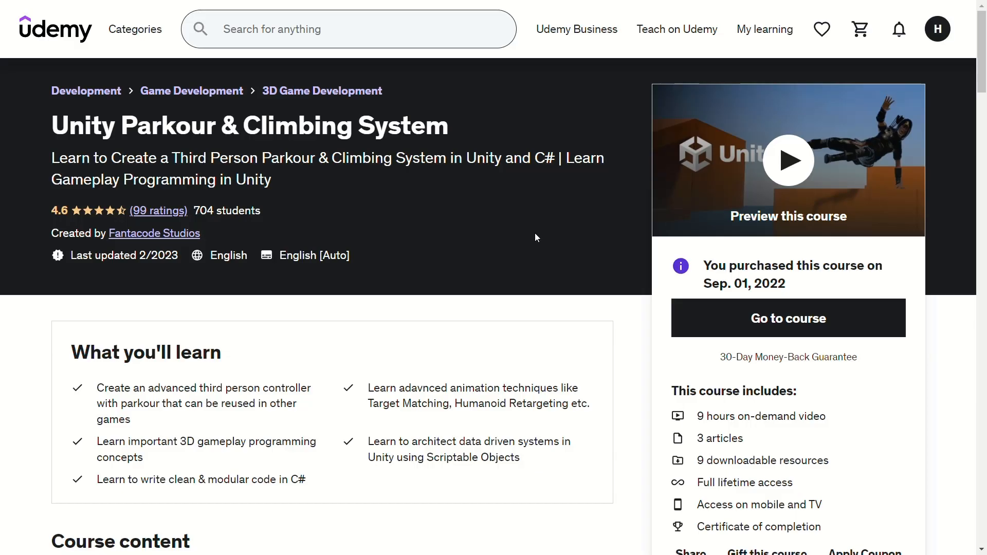
Enter the Parkour & Climbing System course and play the Introduction lecture full screen
scroll("down", 3)
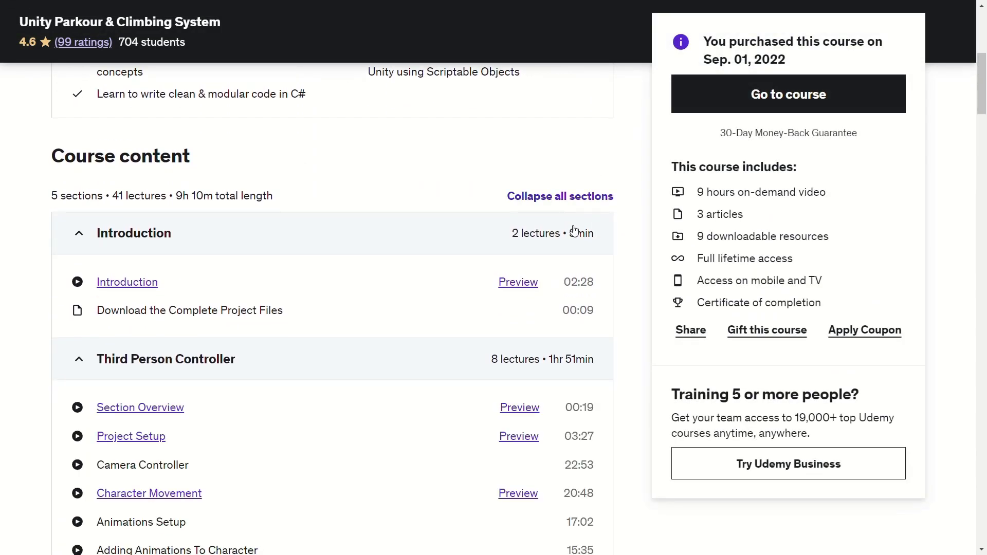
scroll("down", 3)
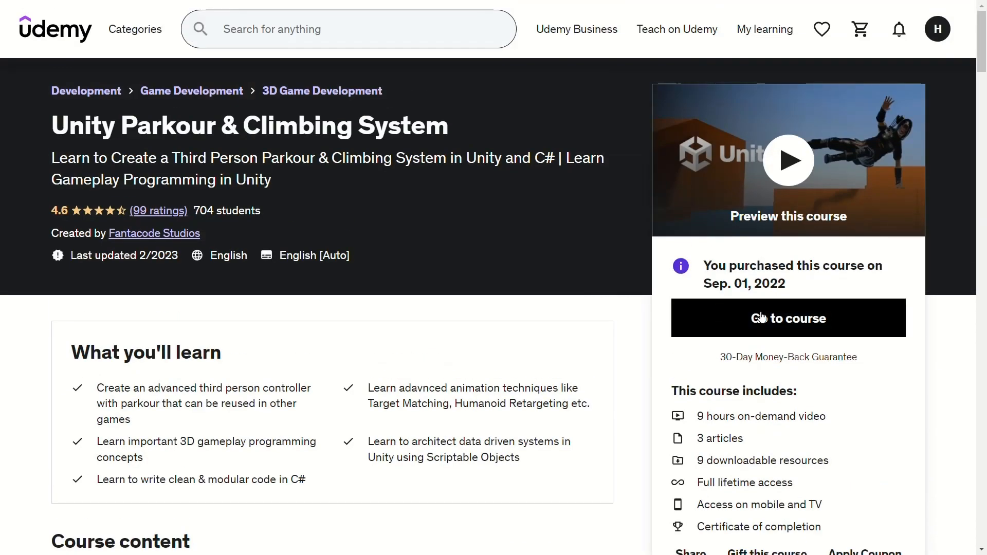
left_click(788, 318)
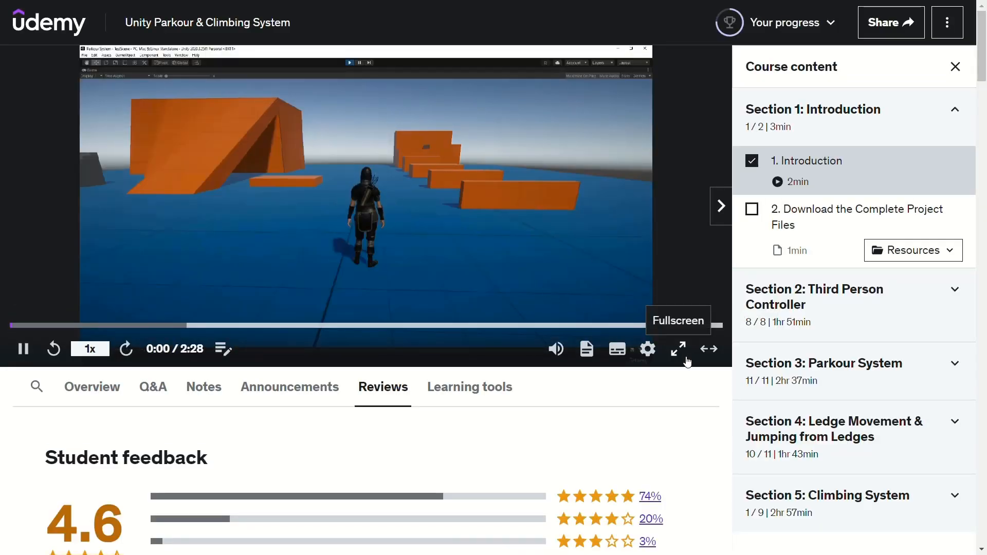
left_click(677, 349)
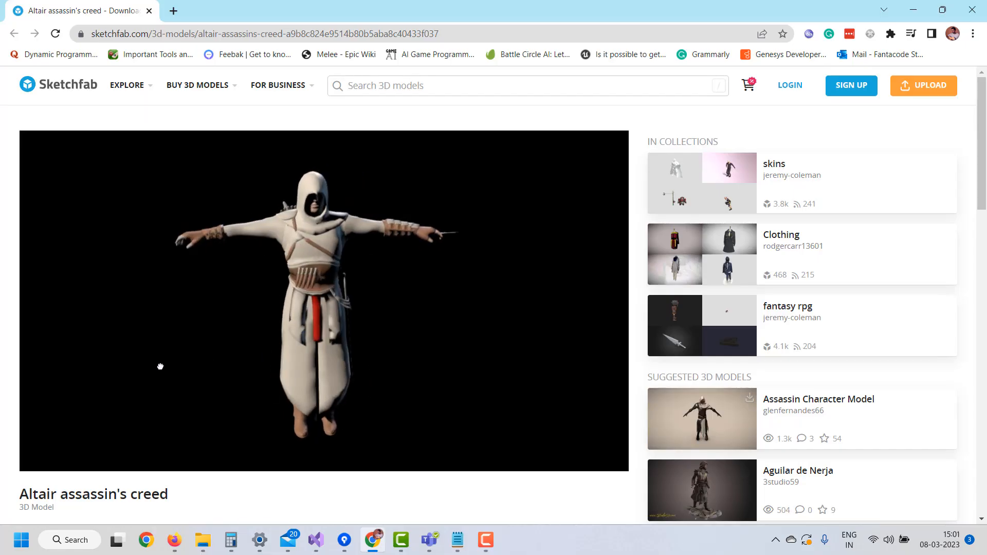
Rotate the Altair Assassin's Creed model in the Sketchfab viewer
left_click_drag(161, 366, 172, 347)
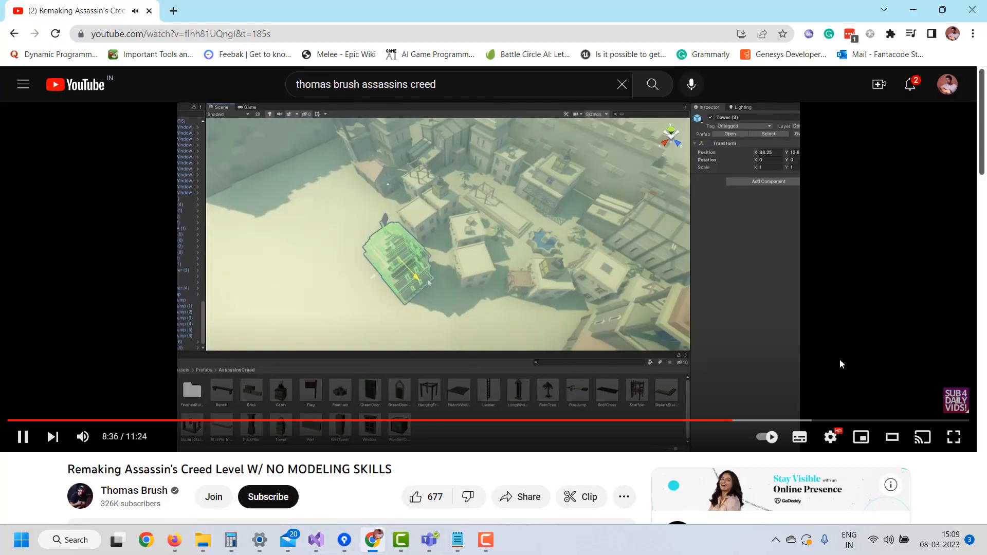
Play Thomas Brush's Remaking Assassin's Creed Level video
left_click(952, 436)
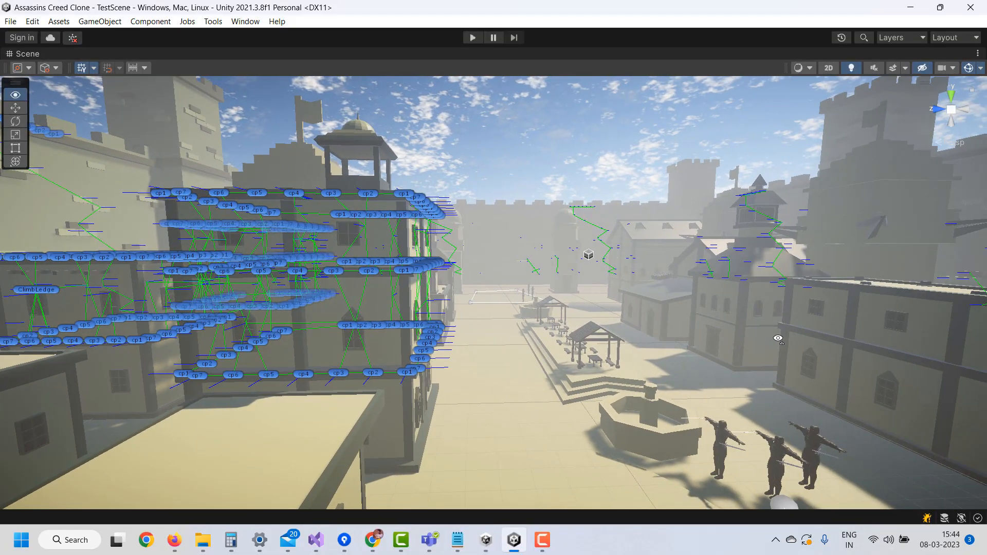
Bring up the Assassins Creed Clone TestScene with its climb ledge network
left_click(472, 38)
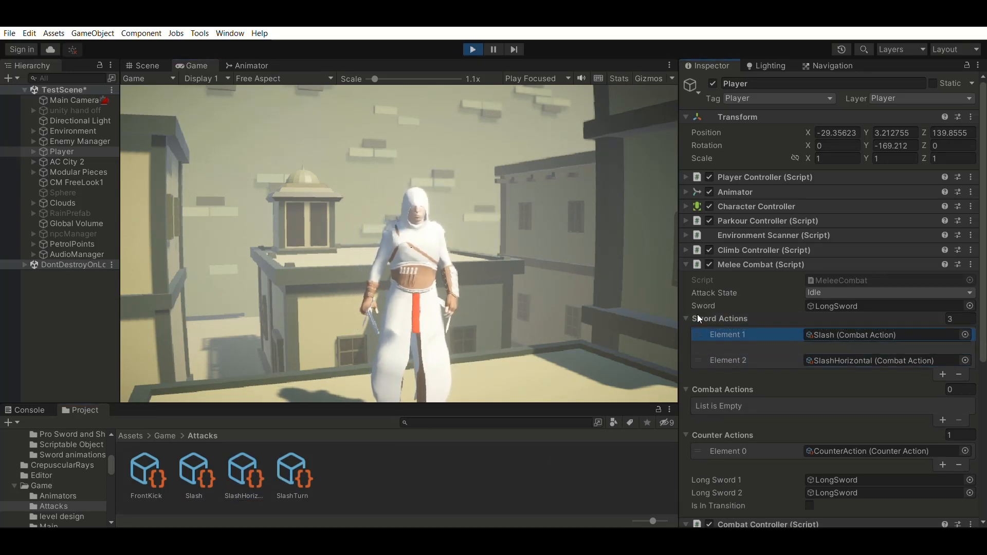
Expand the Player's Melee Combat component to list its sword and counter attacks
left_click(943, 371)
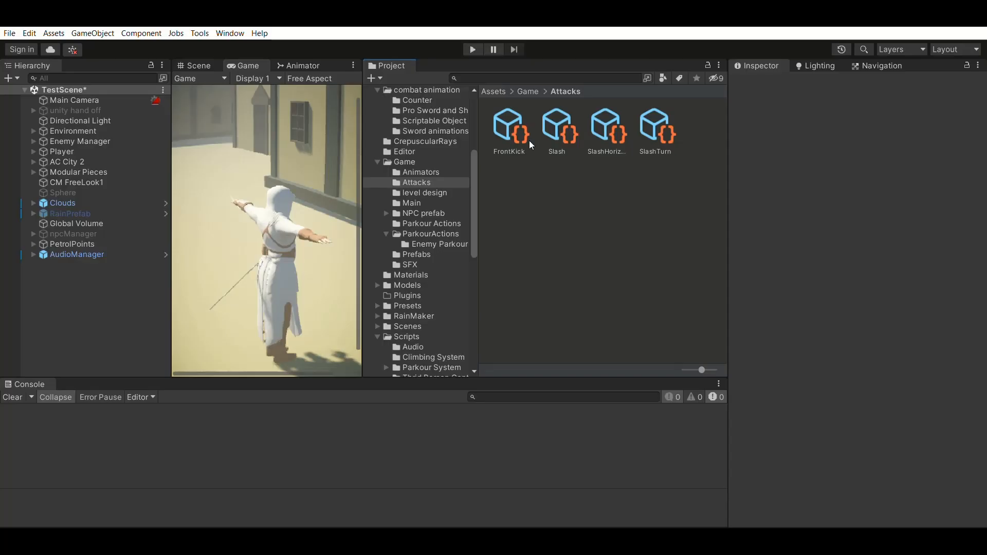
mouse_move(524, 140)
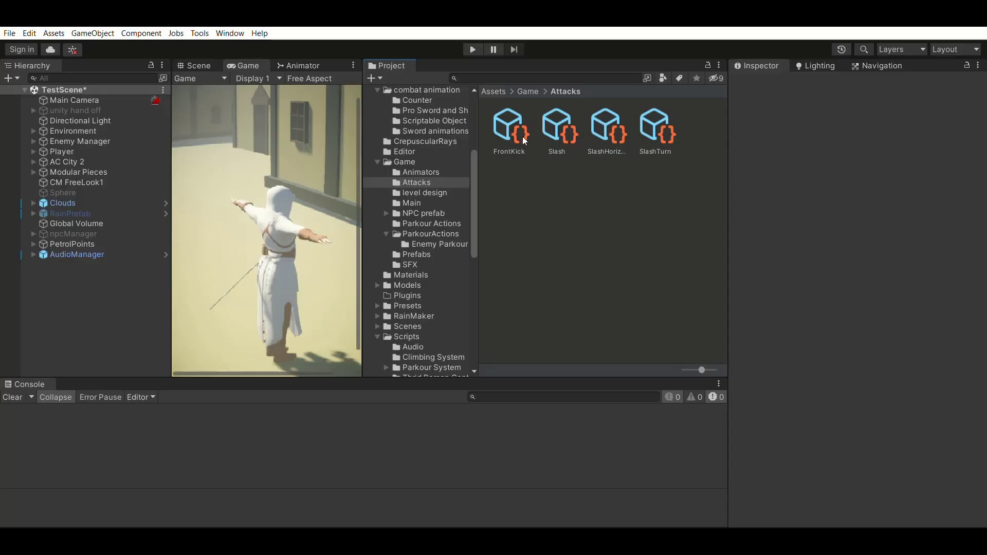
Select the SlashTurn asset in the Attacks folder to inspect its settings
left_click(655, 126)
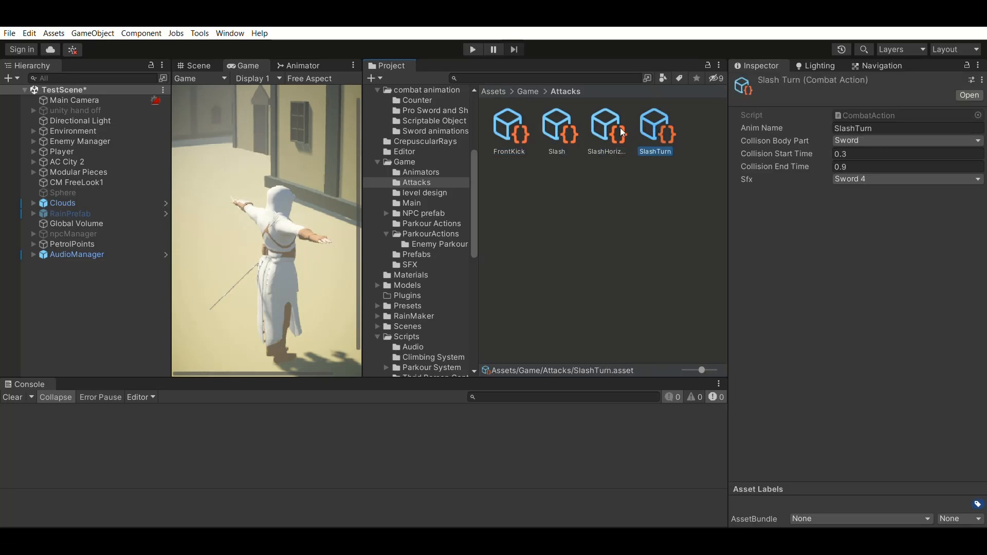
left_click(557, 126)
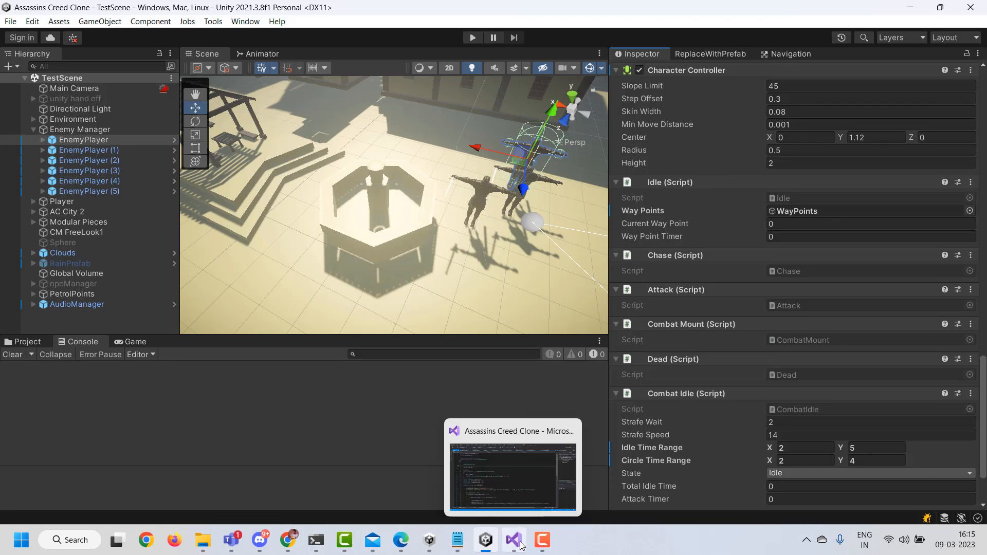
Switch to Visual Studio to show the project's code
left_click(513, 541)
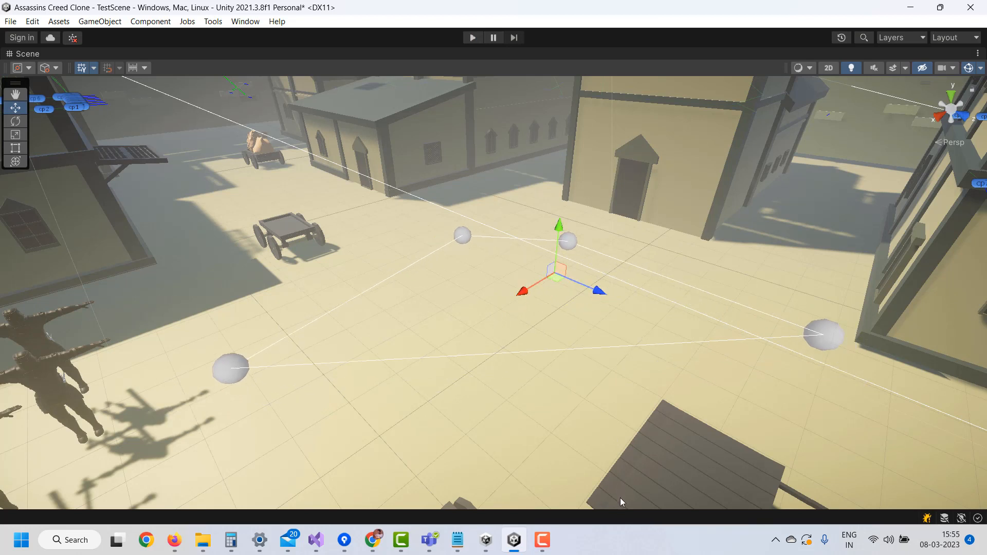
Maximize the Scene view to show the linked WayPoints across the courtyard
left_click(473, 38)
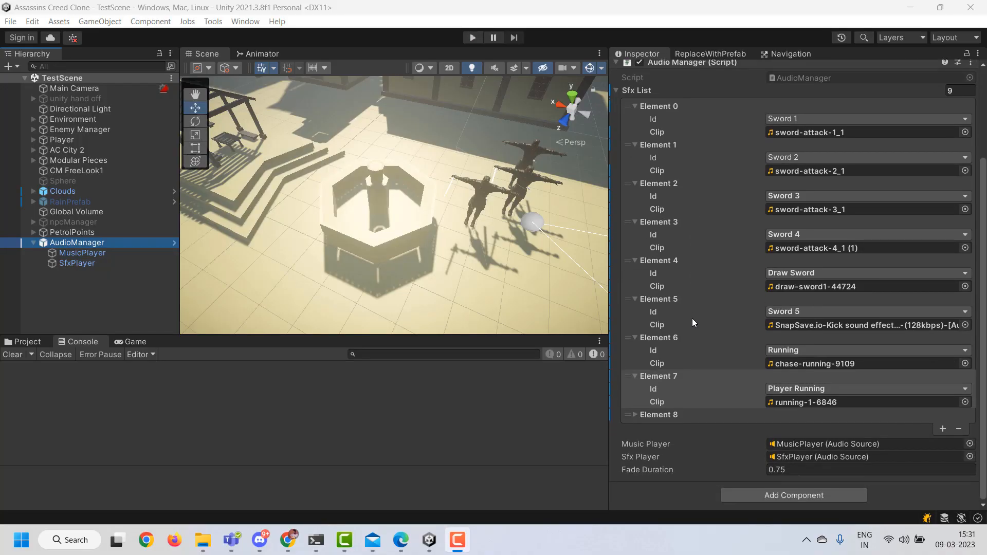
mouse_move(458, 547)
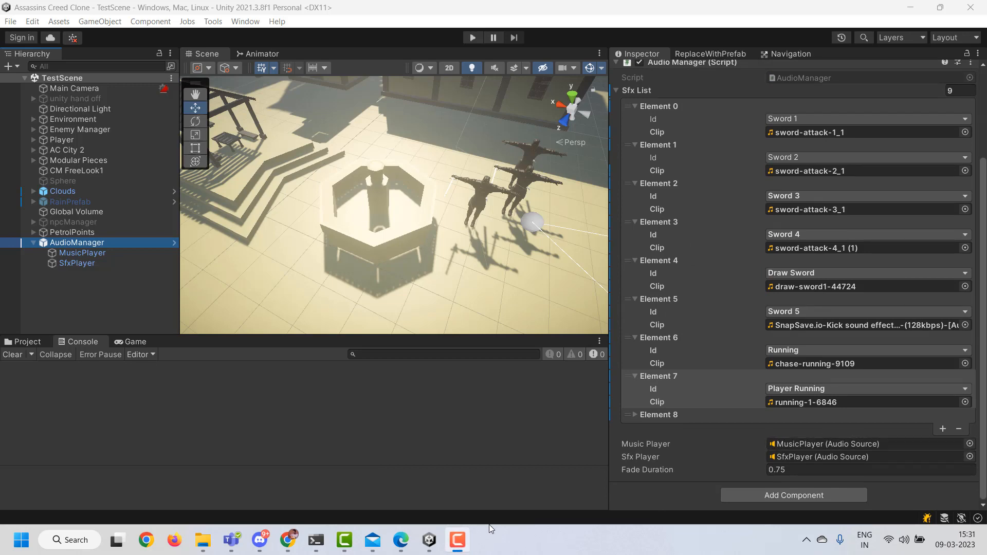
Show the AudioManager's Sfx List of nine sword, draw-sword and running sounds
left_click(472, 37)
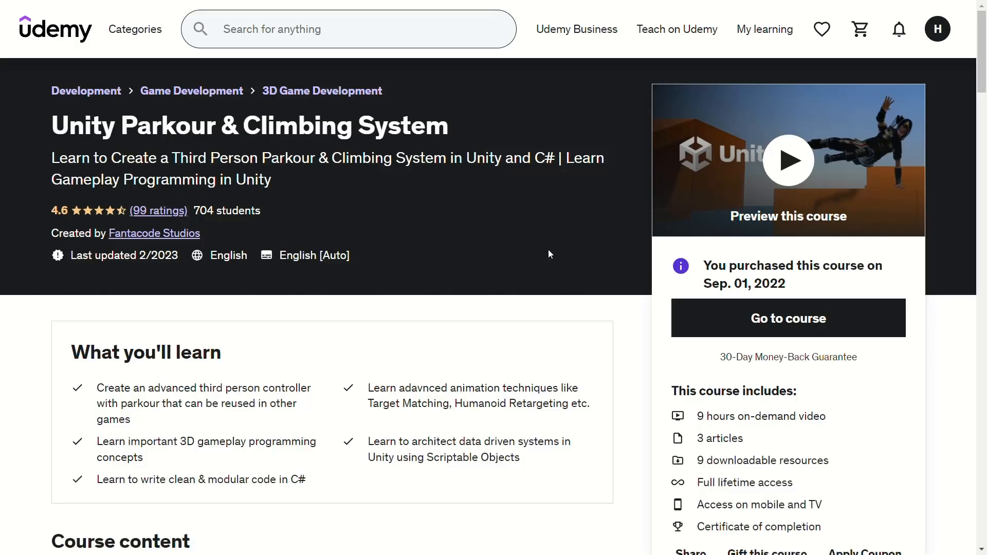
mouse_move(536, 238)
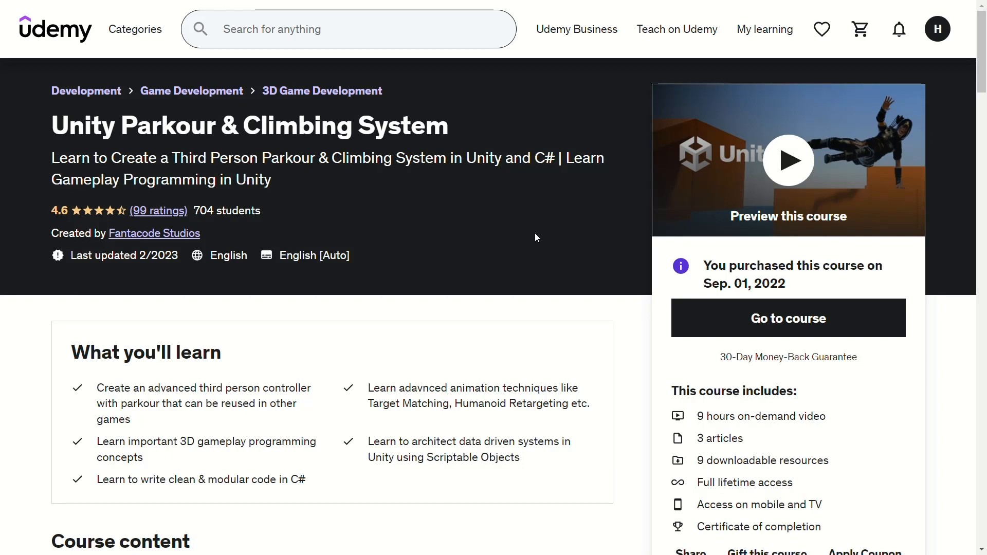
Scroll through the course content's 5 sections and 41 lectures
scroll("down", 3)
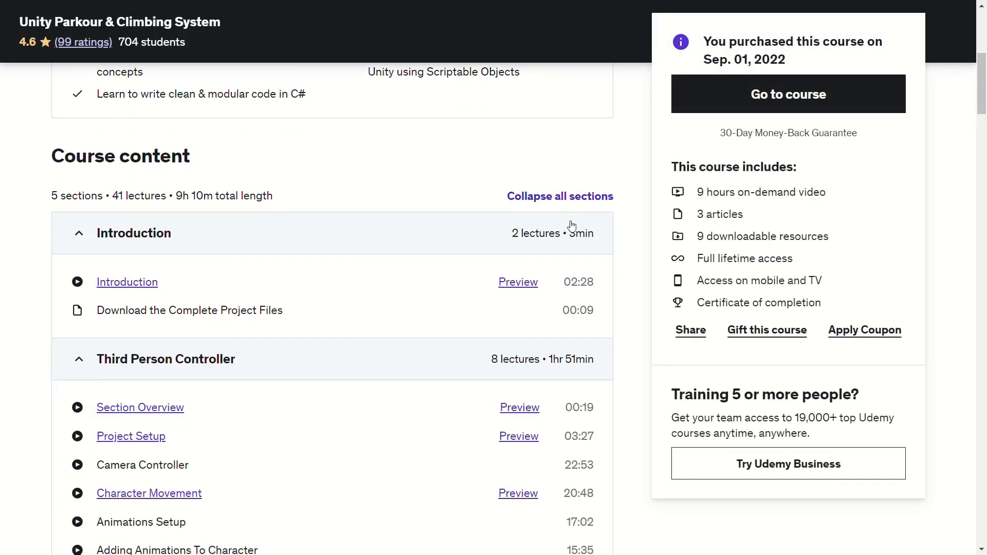
scroll("down", 3)
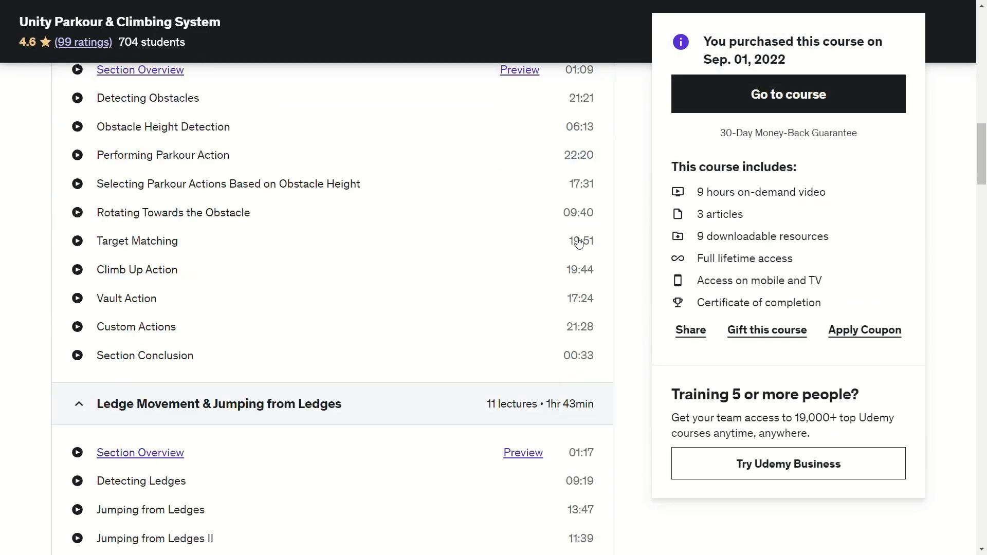